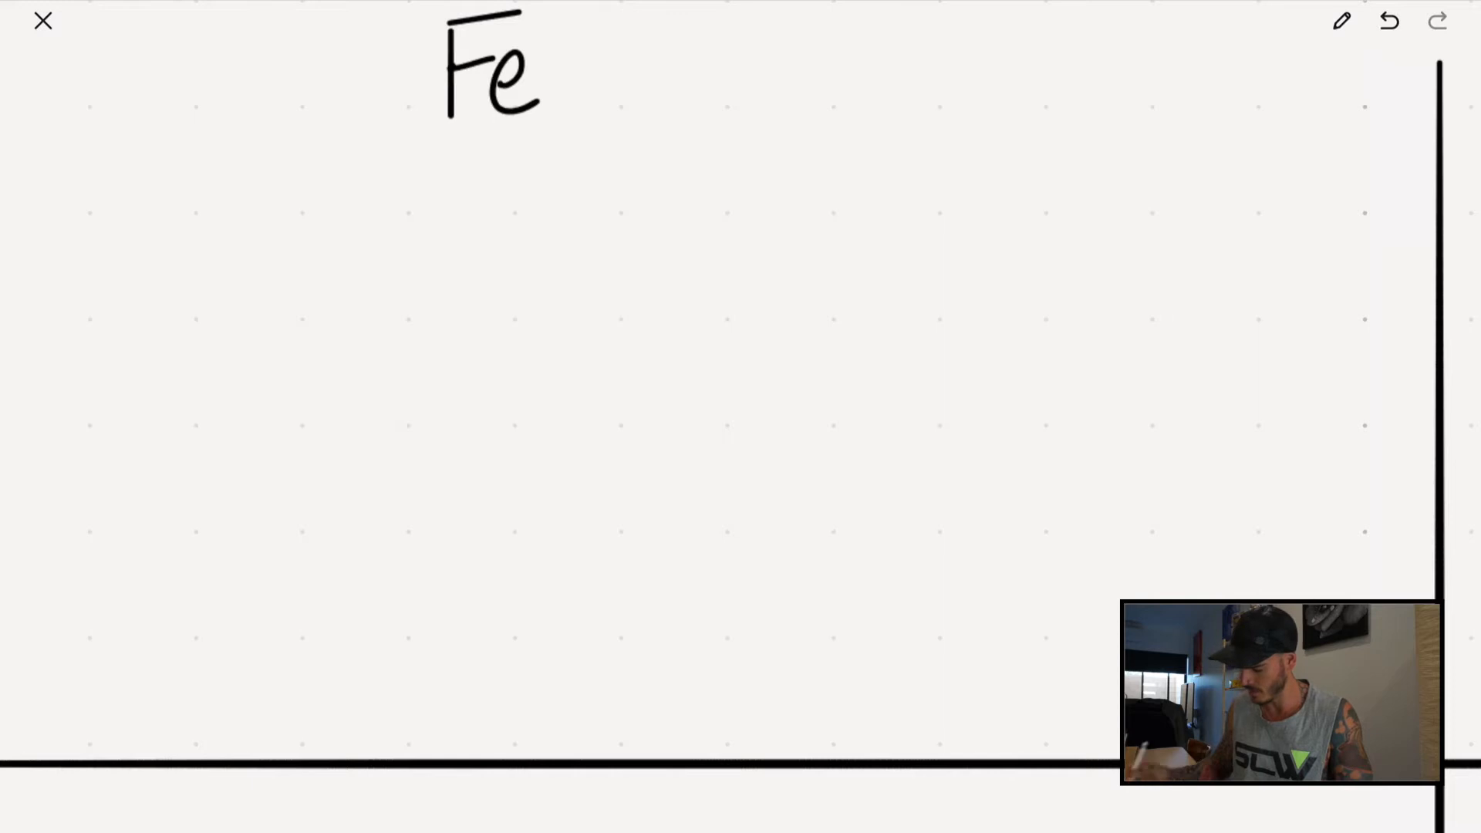
- Undo the strokes of the half-written 'Fe' heading to clear the board top
click(1388, 21)
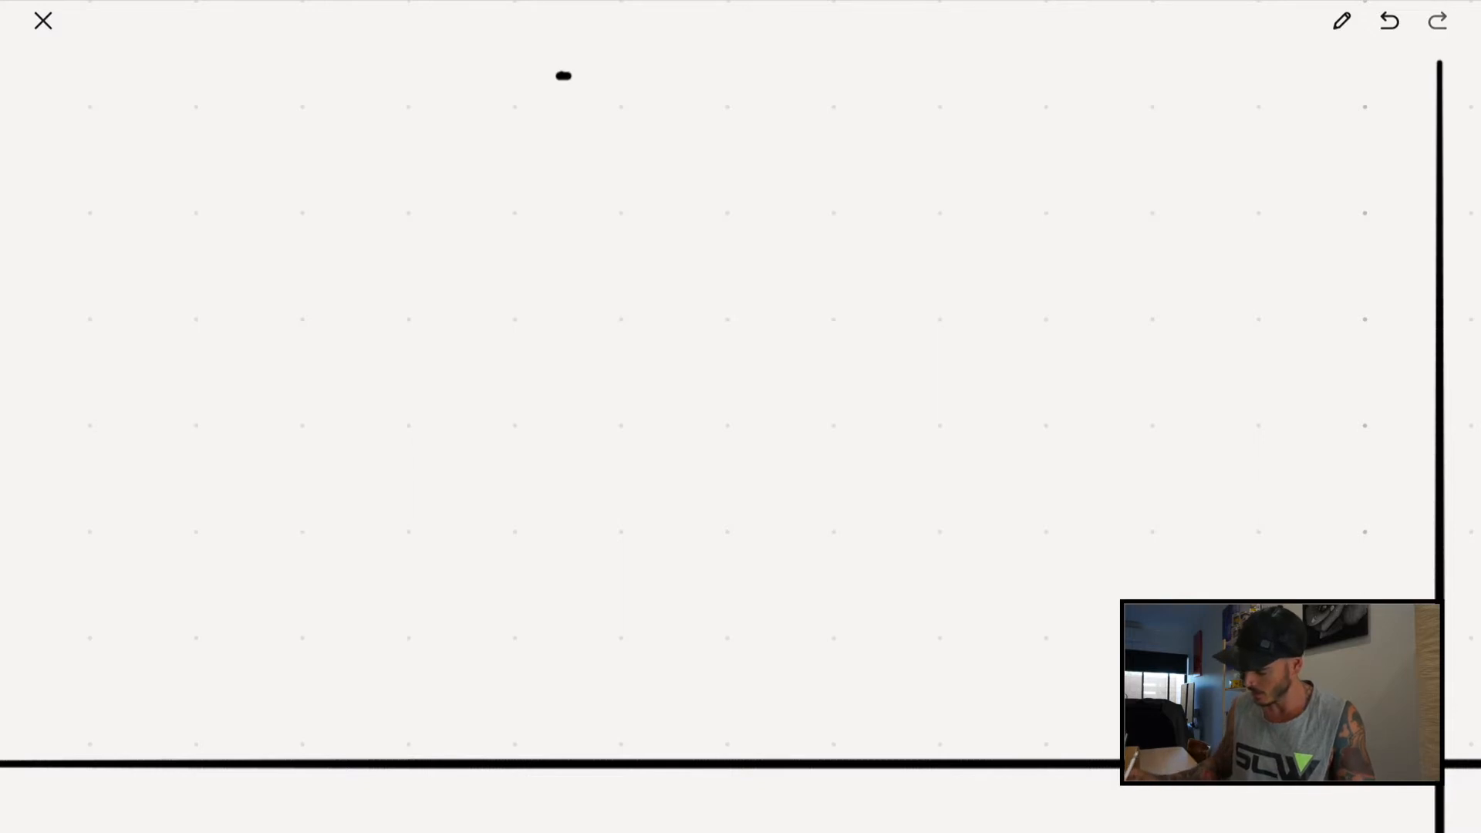
- Handwrite 'female 70kgs (154 pounds)' and 'Lightly Active Fatloss' atop the top-left quadrant
click(1389, 20)
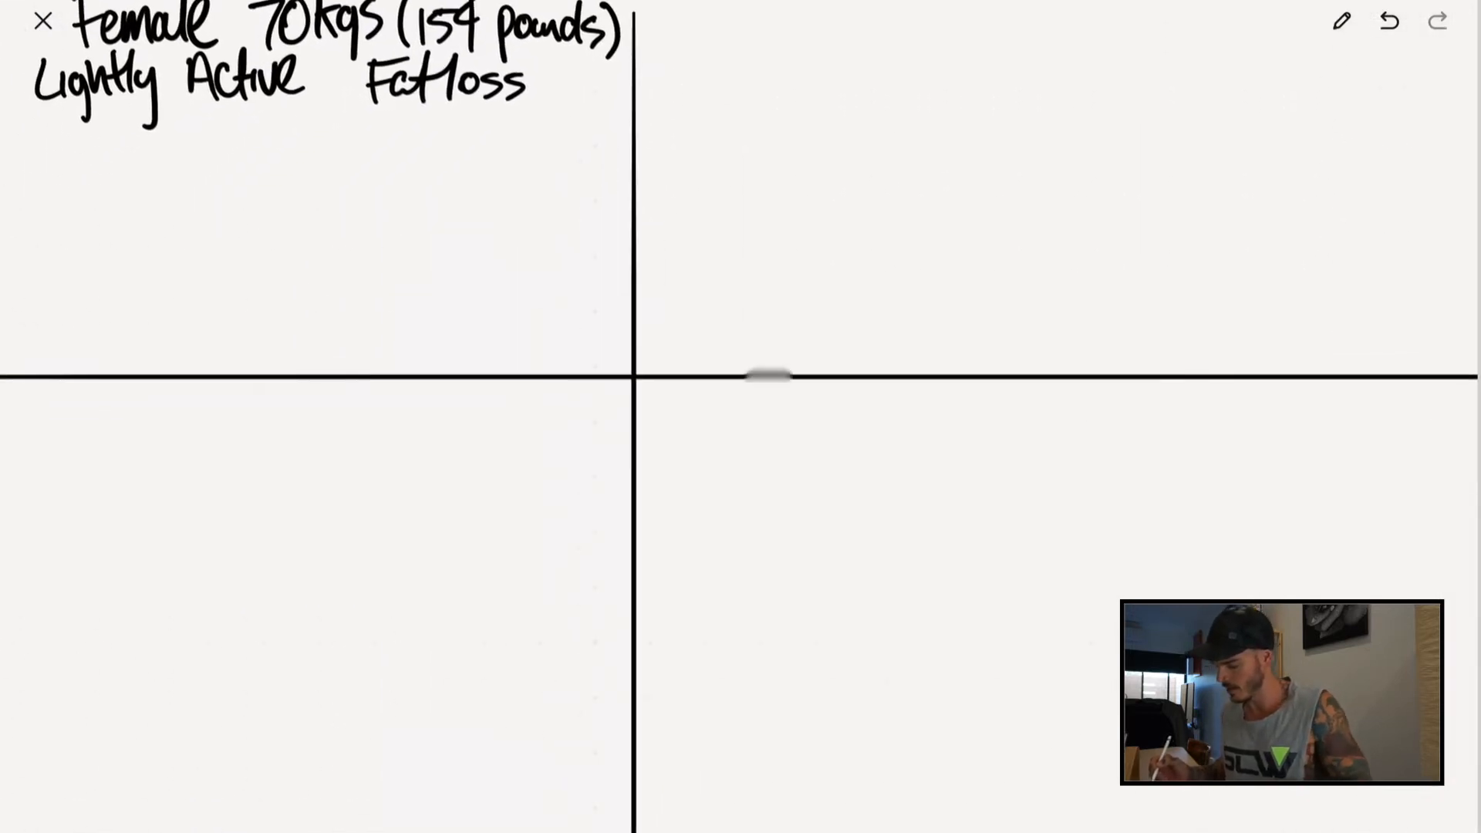
click(1388, 20)
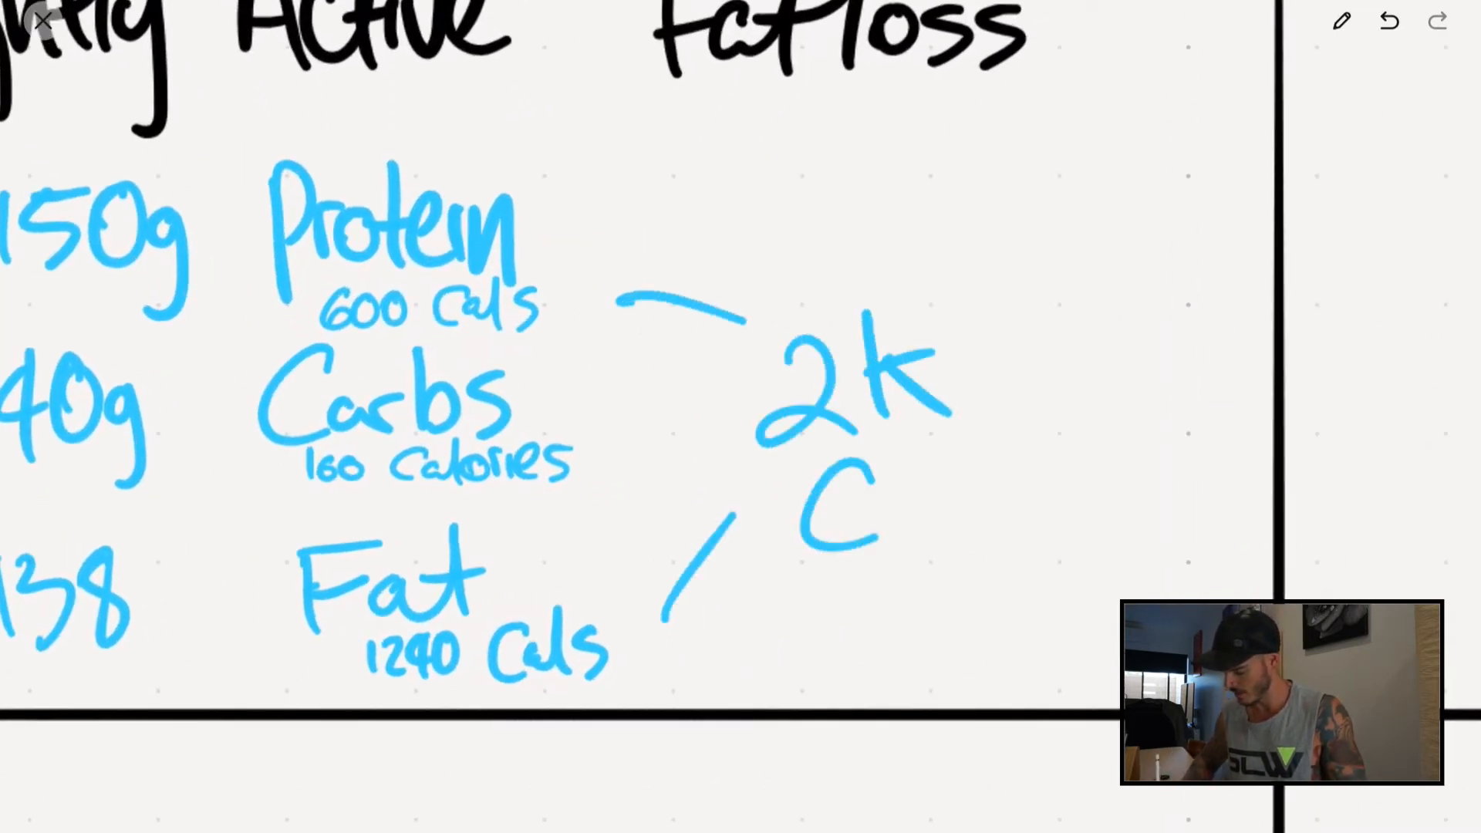
- Write Protein 600 Cals, Carbs 160, Fat 1240 Cals in blue and join them to '2k C'
scroll(down, 3)
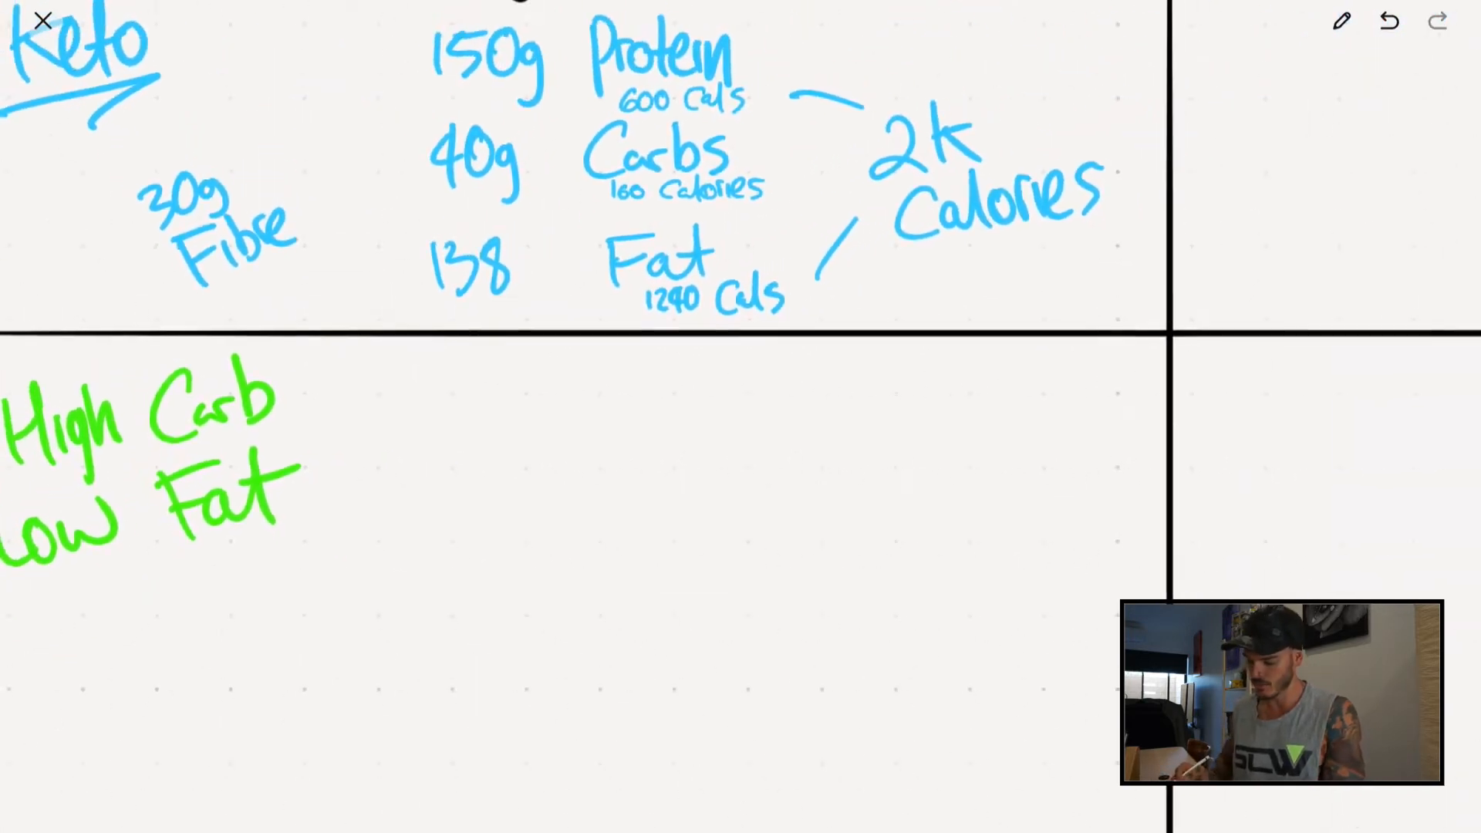
- Handwrite '30g Fibre' in green below the High Carb Low Fat label
scroll(down, 3)
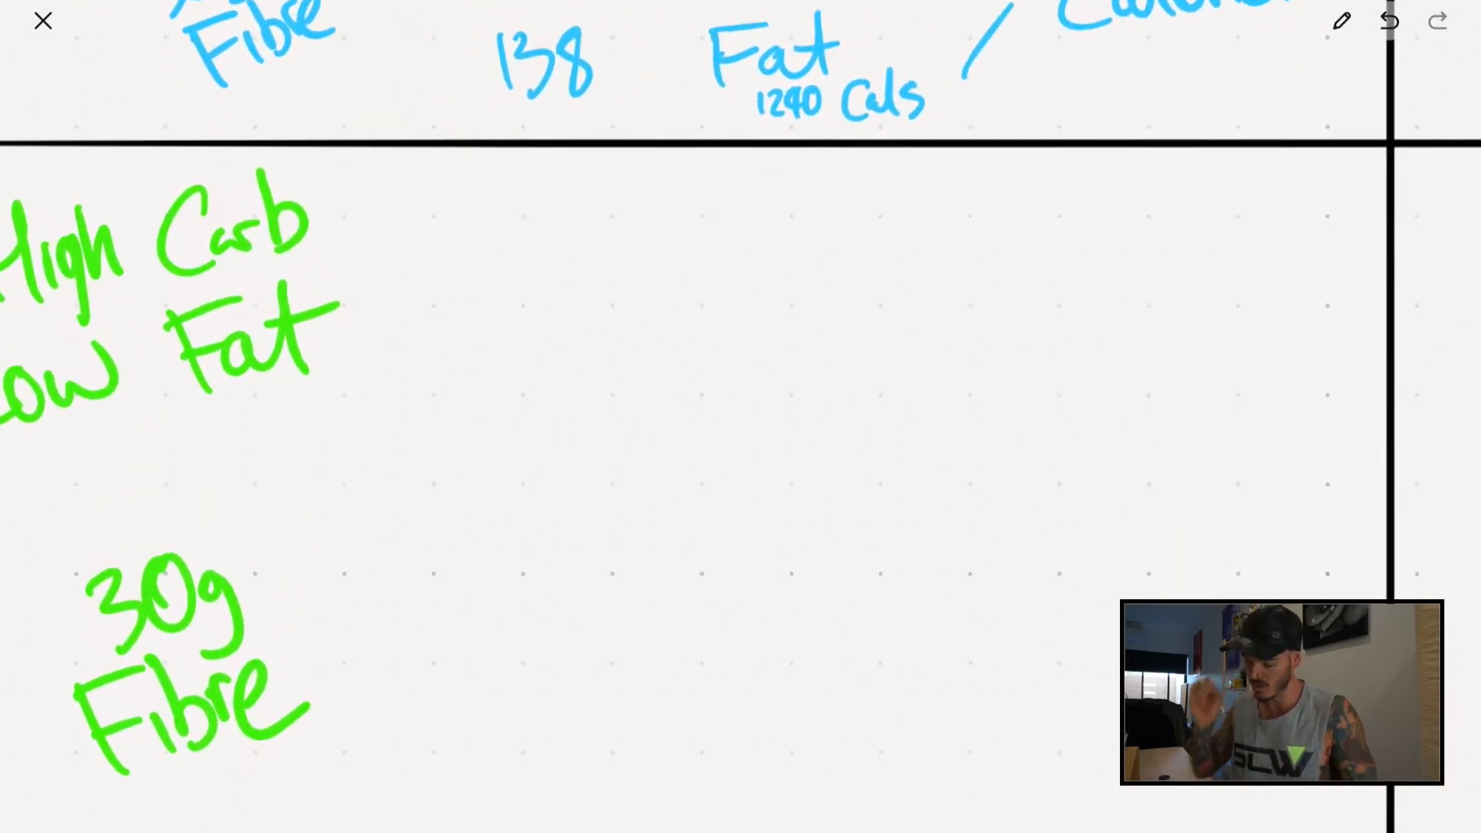
scroll(down, 3)
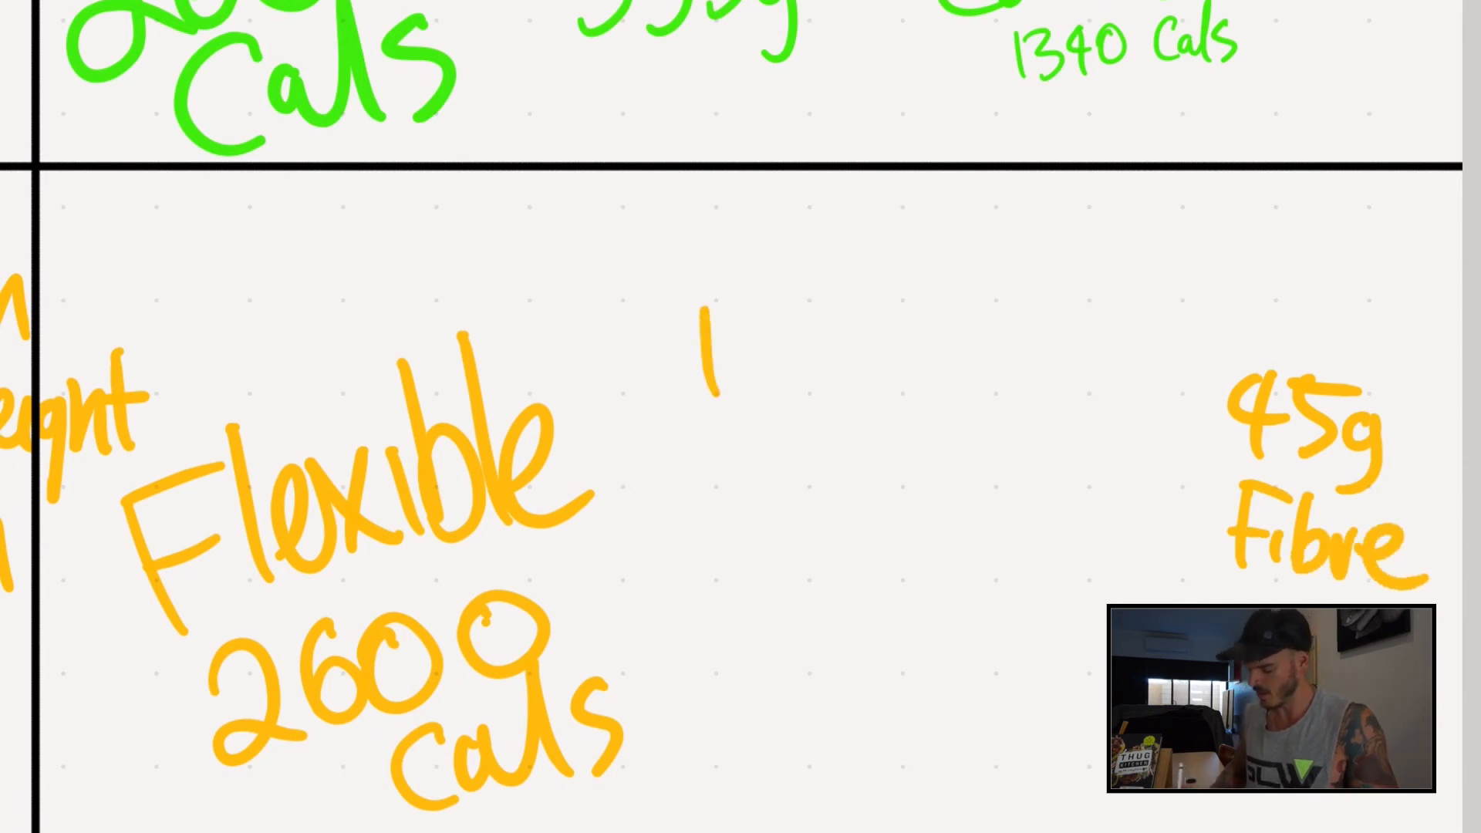
- Undo the stray orange stroke beside the Flexible 2600 cals heading
click(708, 363)
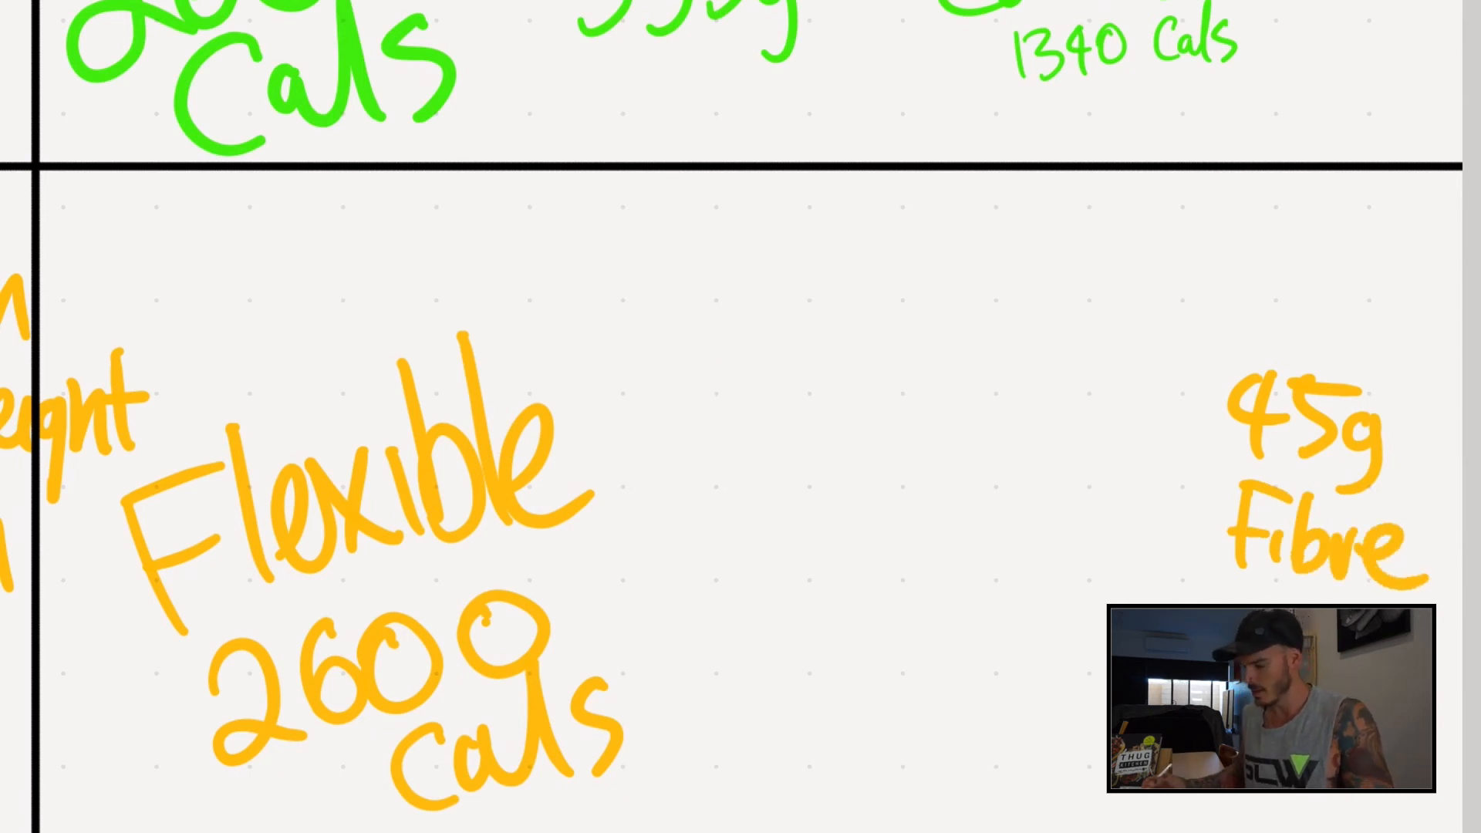